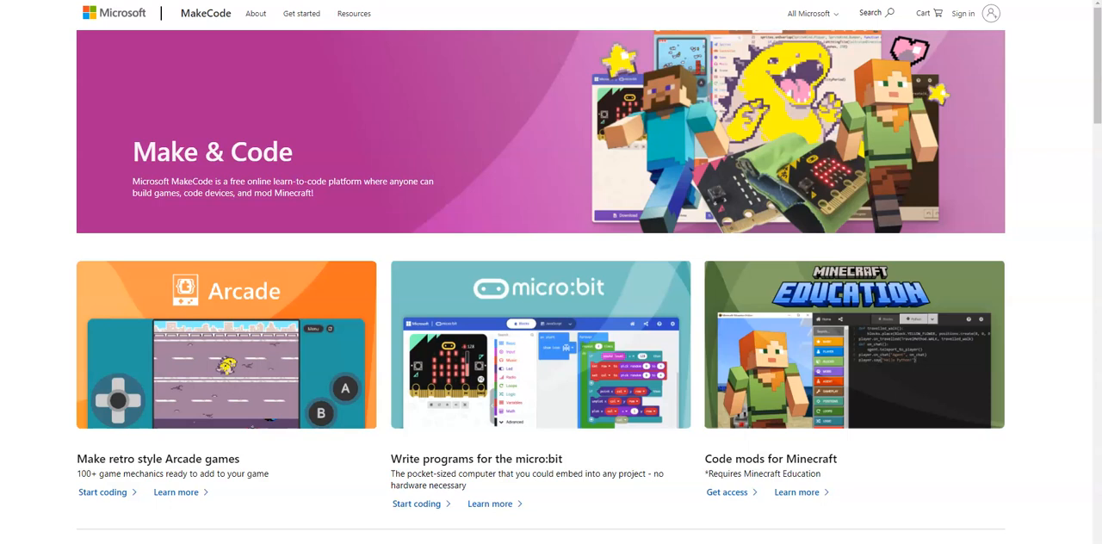
mouse_move(365, 113)
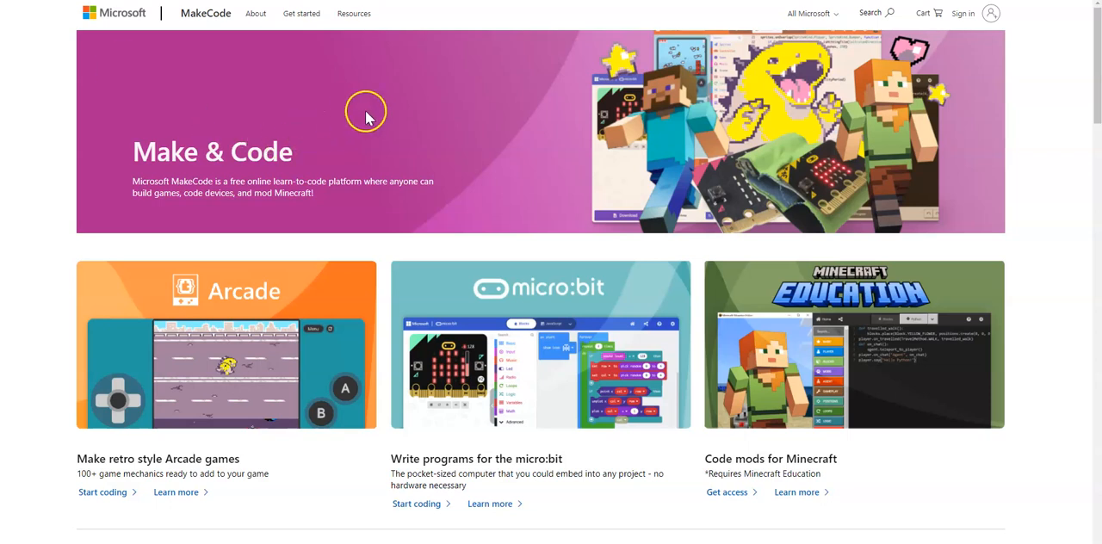
mouse_move(370, 129)
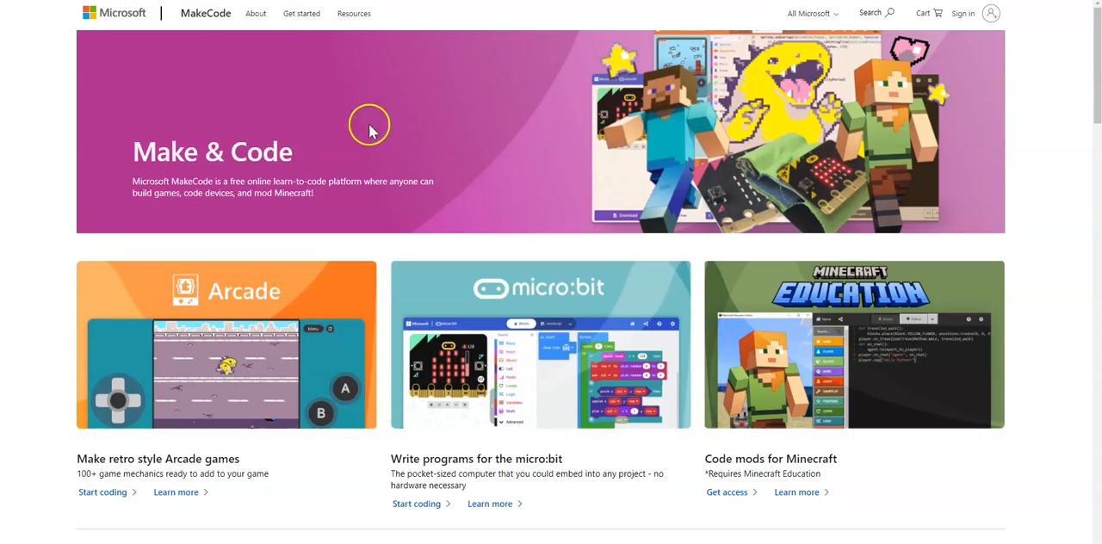
mouse_move(544, 326)
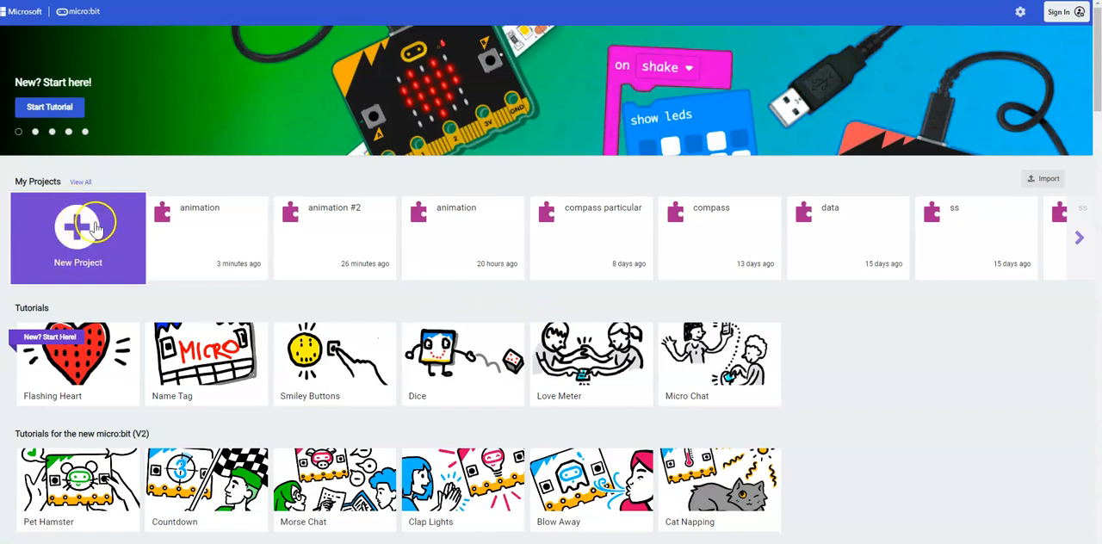
- Create a new MakeCode project named 'hb'
click(78, 239)
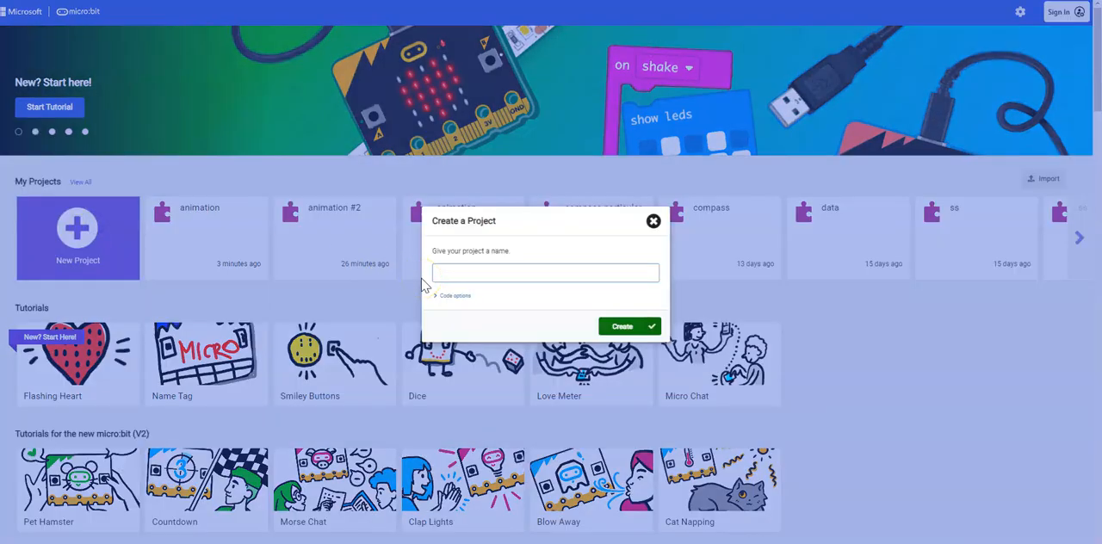
text(hb)
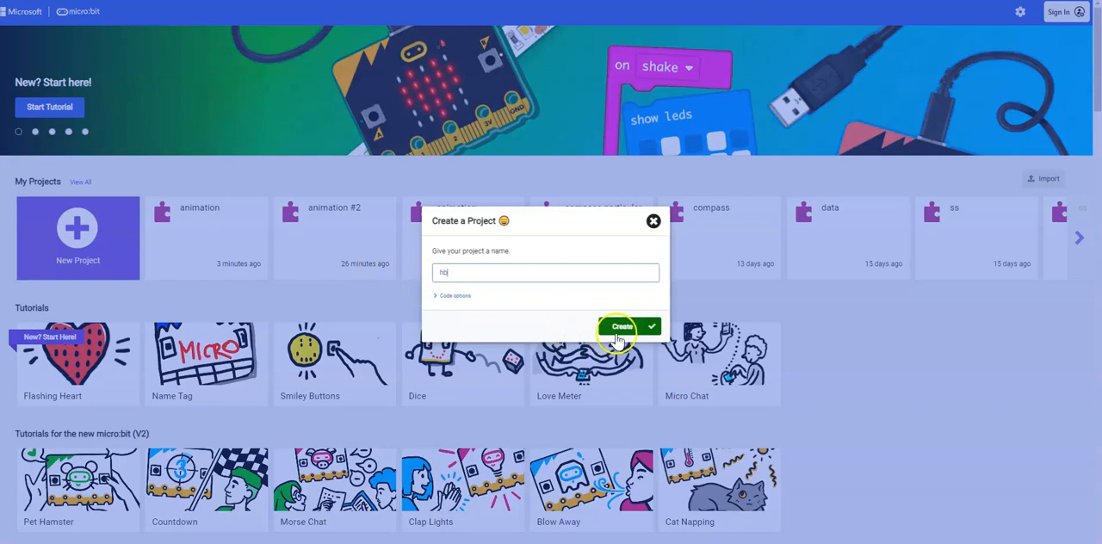
click(622, 326)
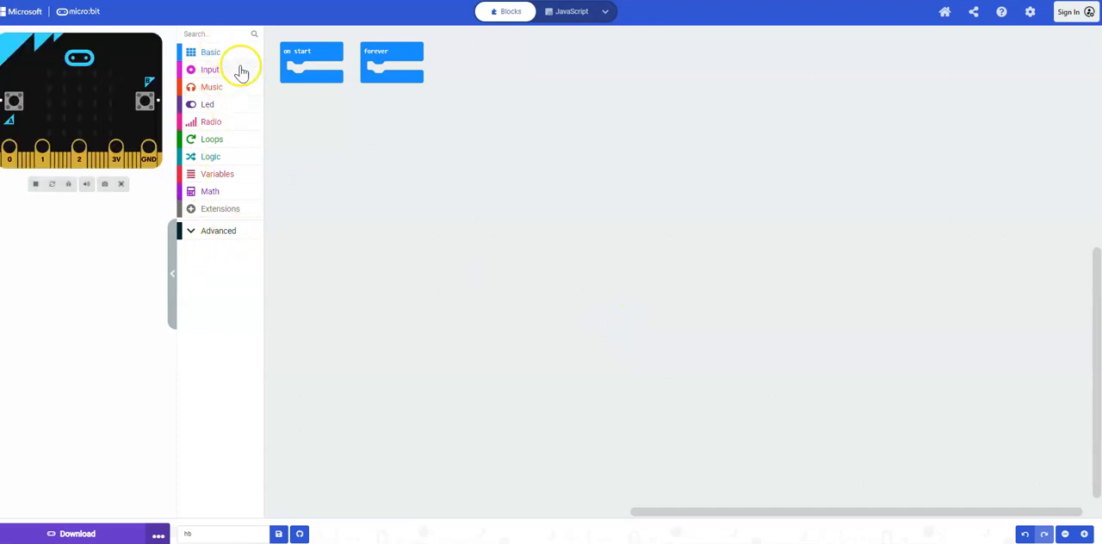
mouse_move(419, 92)
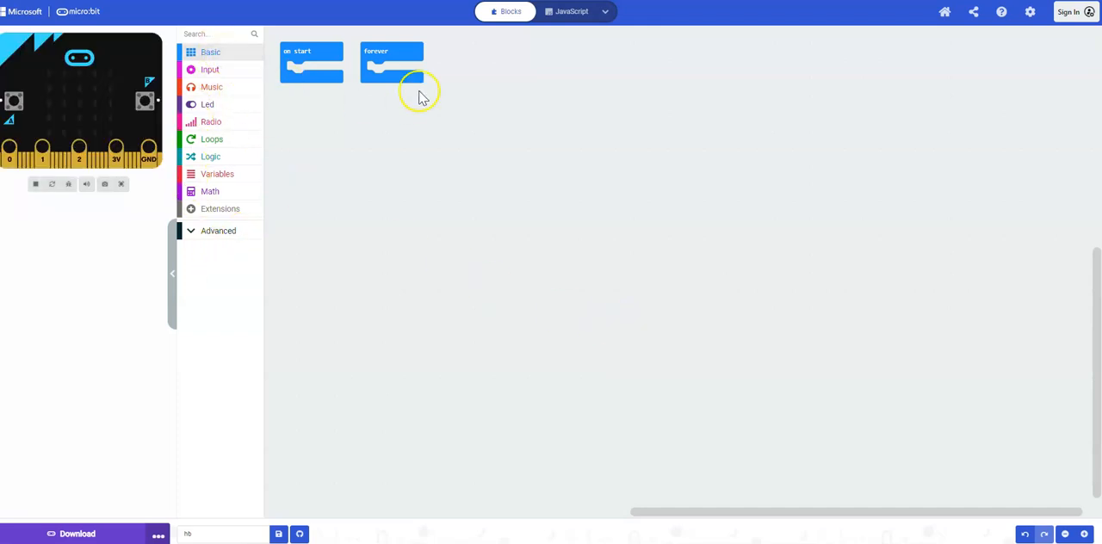
mouse_move(385, 136)
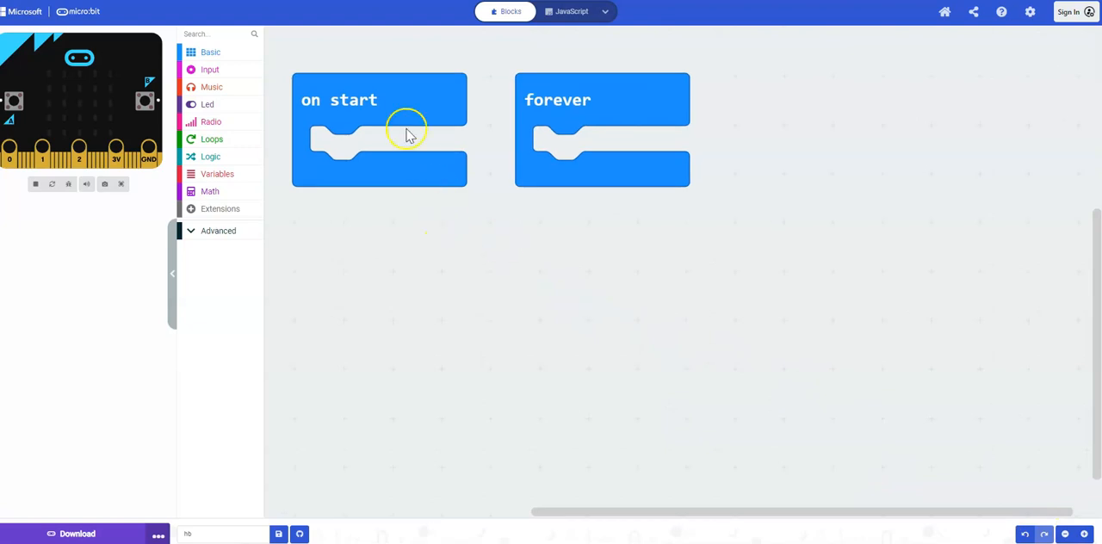
mouse_move(376, 102)
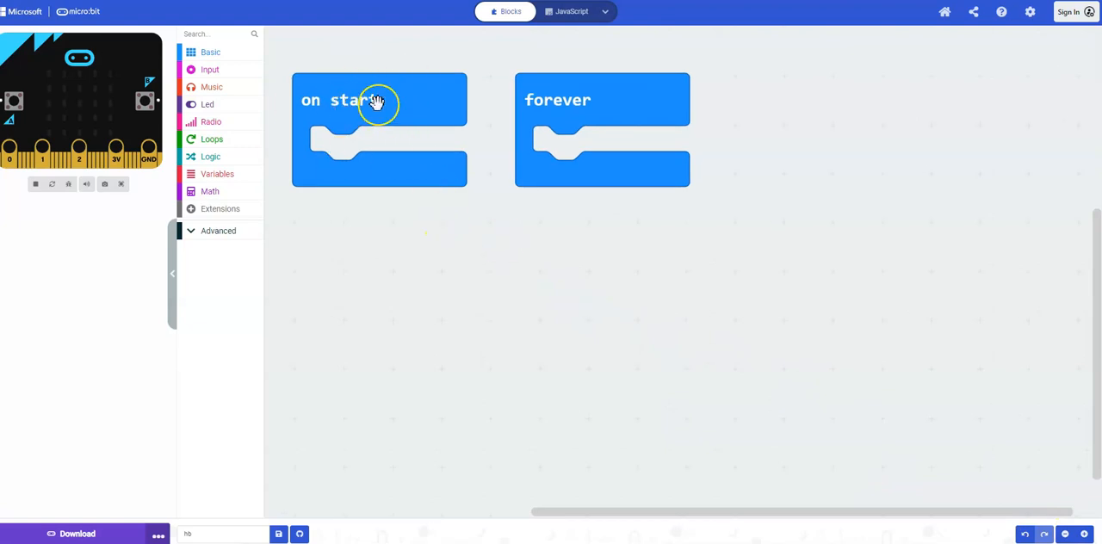
- Drag the unused on start block to the toolbox to delete it
drag(379, 99, 362, 144)
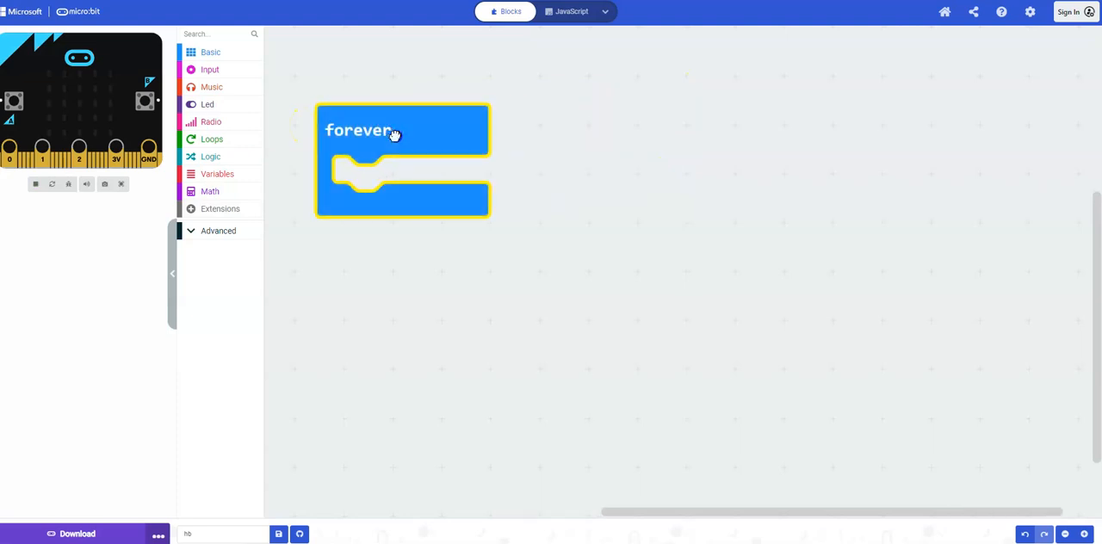
mouse_move(365, 148)
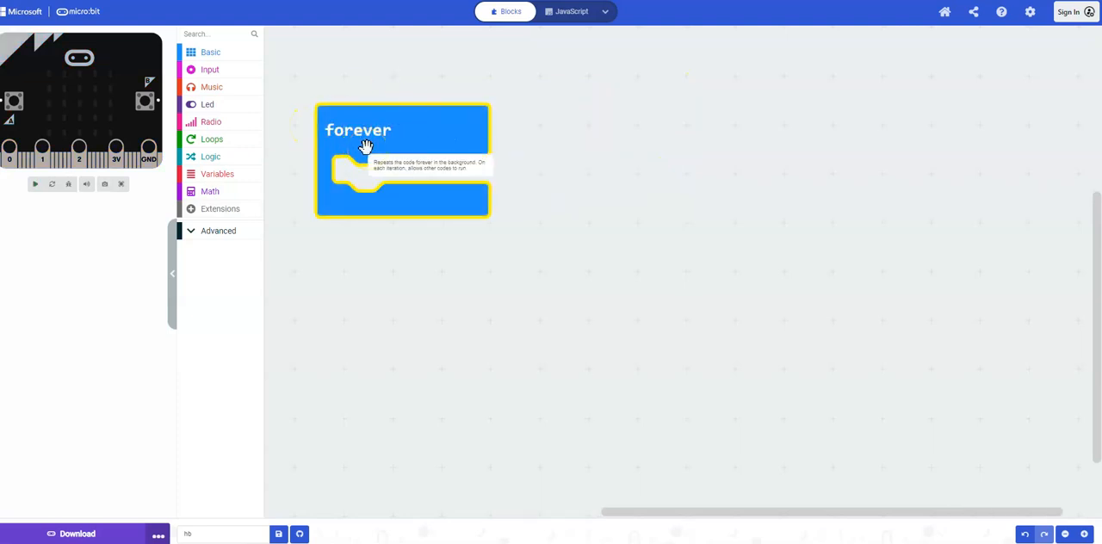
click(35, 184)
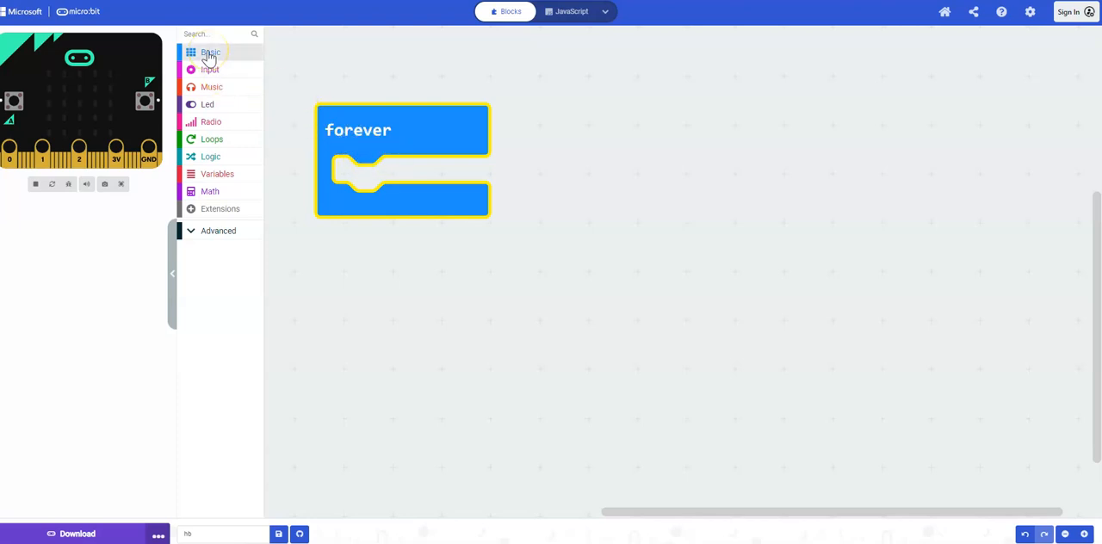
- Add two show icon blocks to forever, setting the first to the small heart
click(210, 52)
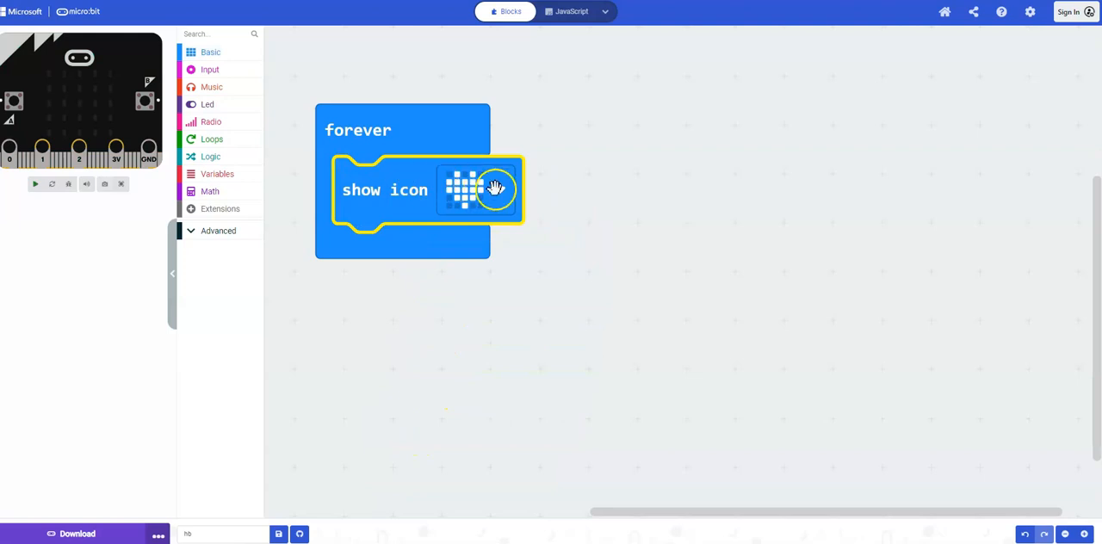
click(478, 190)
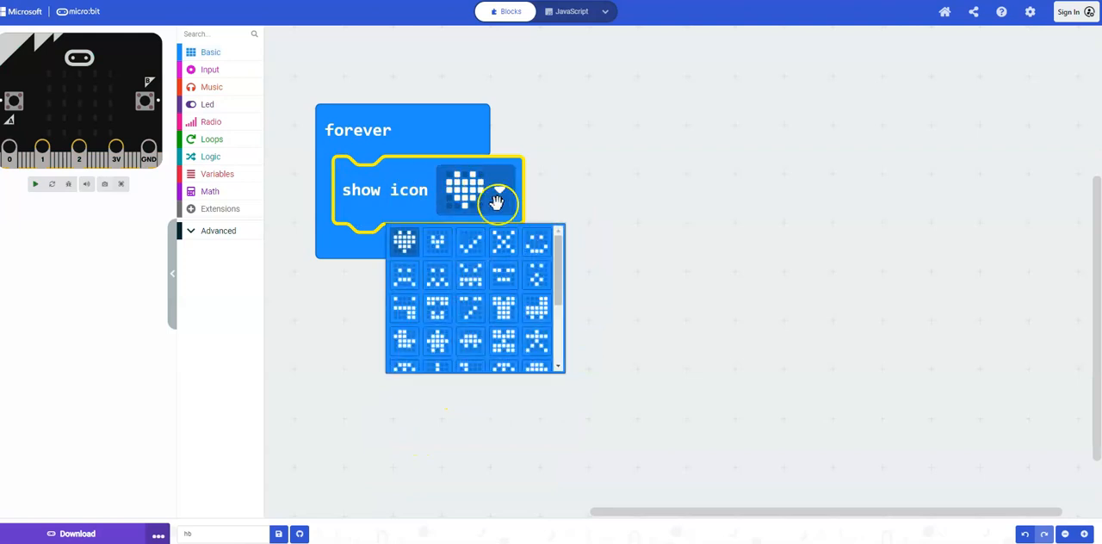
click(436, 241)
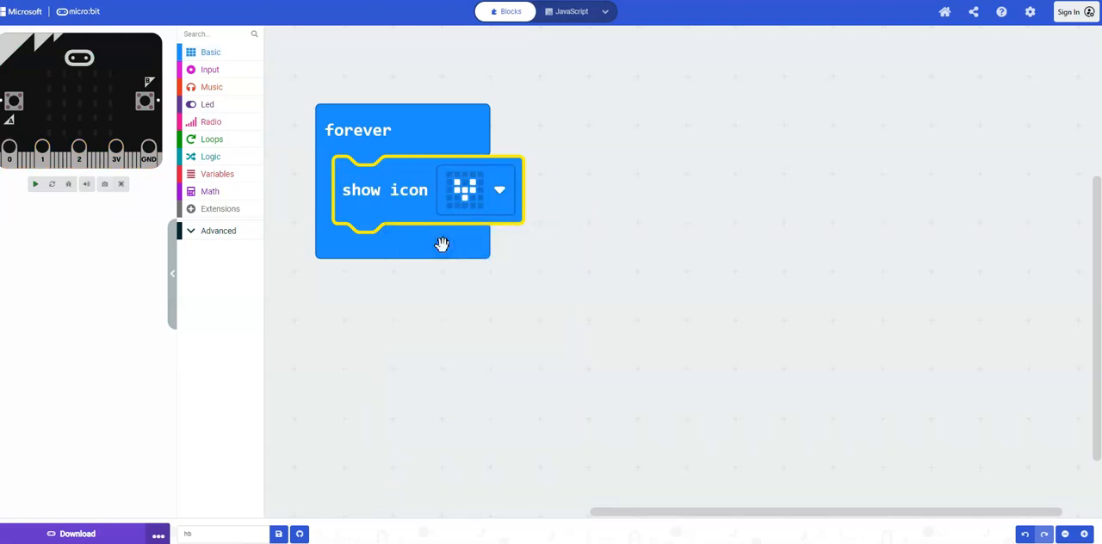
click(210, 52)
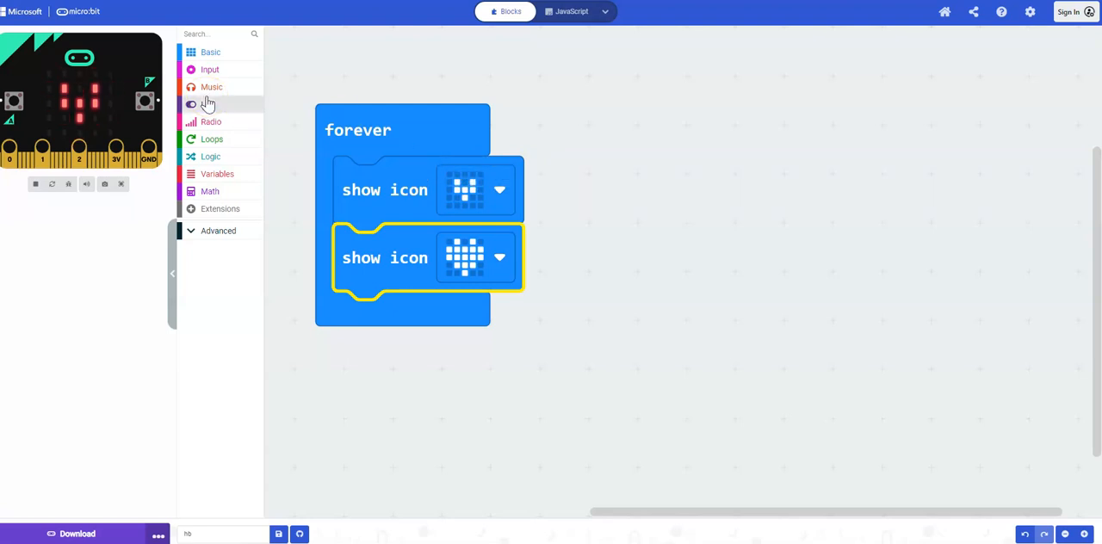
- Place a pause (ms) 100 block after each show icon block
click(210, 52)
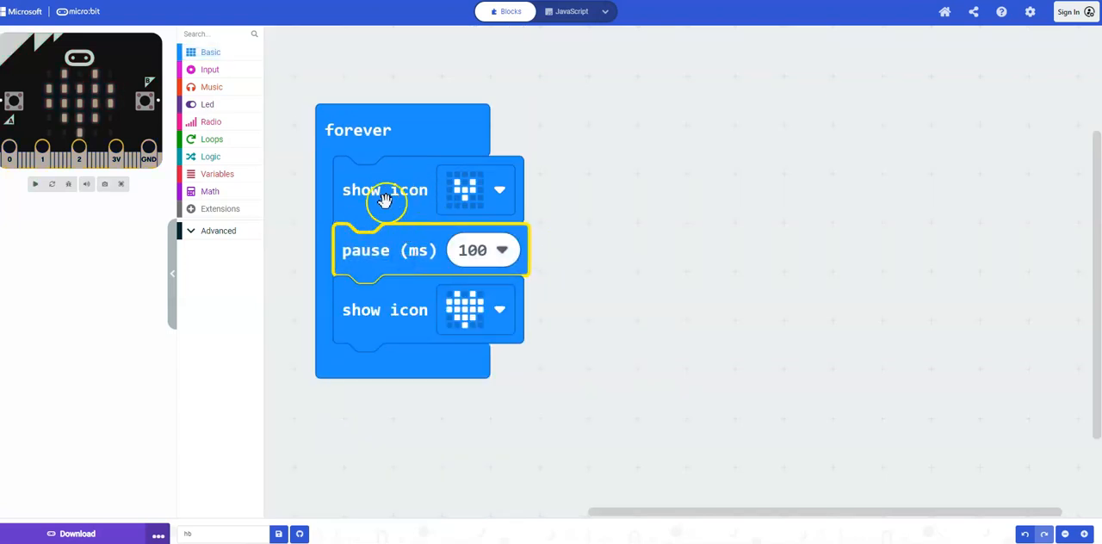
click(210, 52)
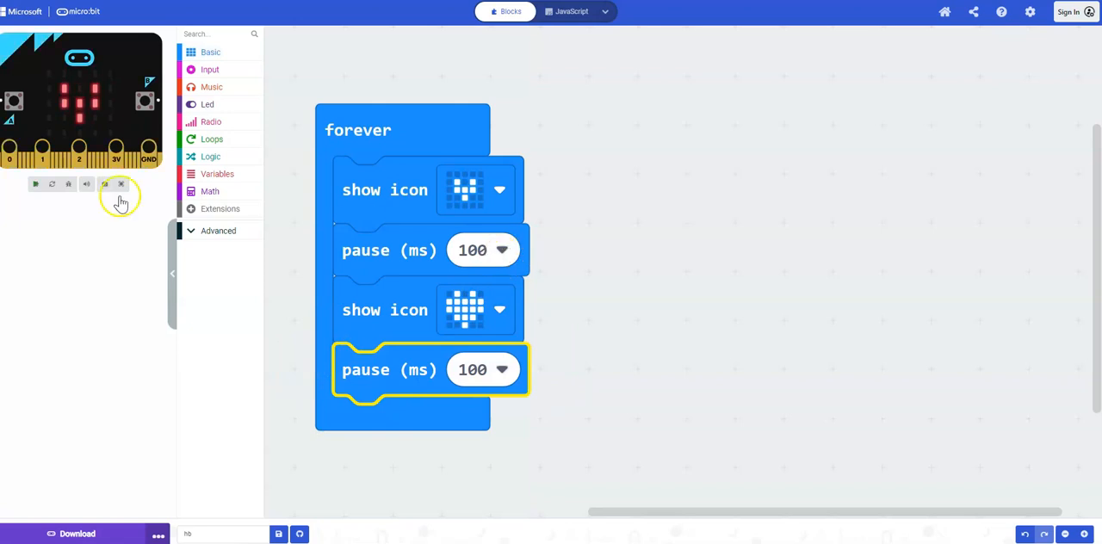
- Set the pauses to 40 ms and 700 ms, then restart the simulator
click(481, 250)
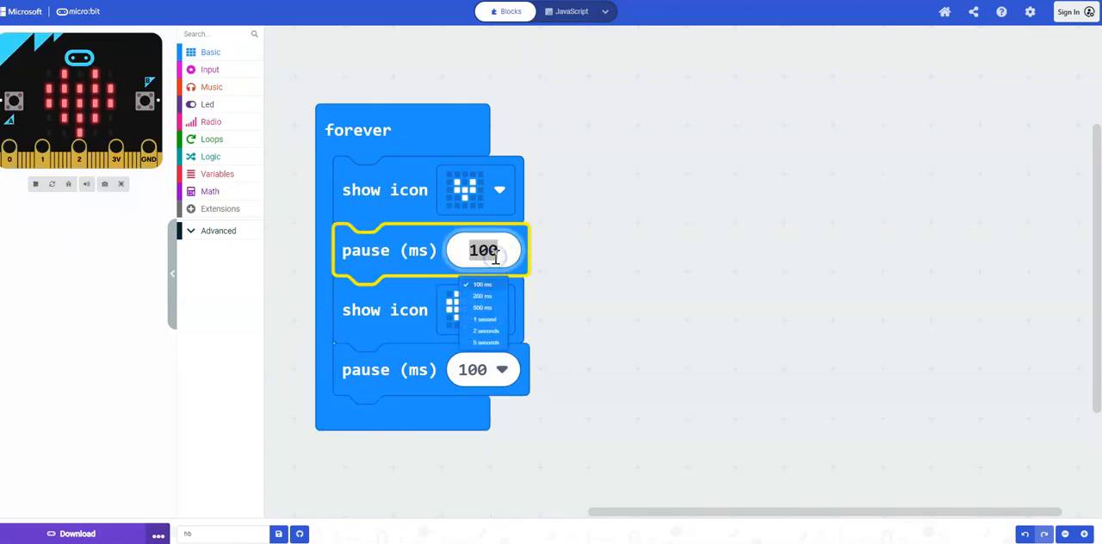
text(4)
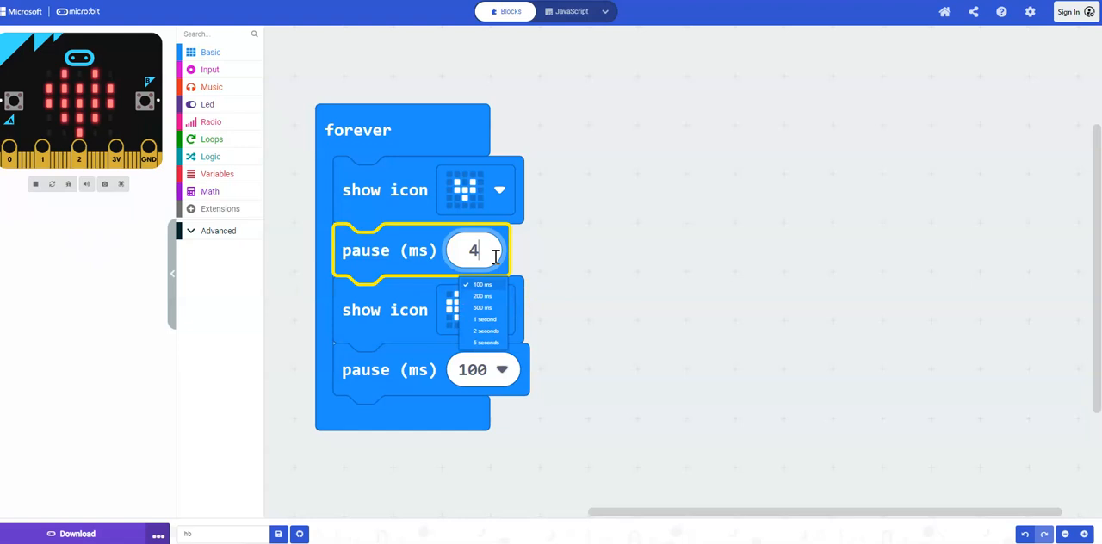
text(0)
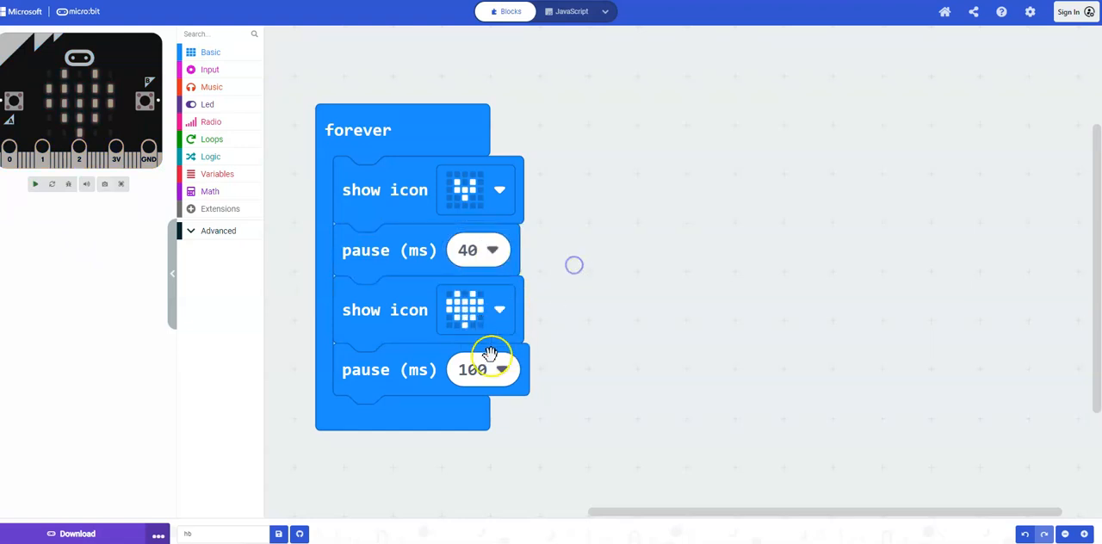
click(482, 369)
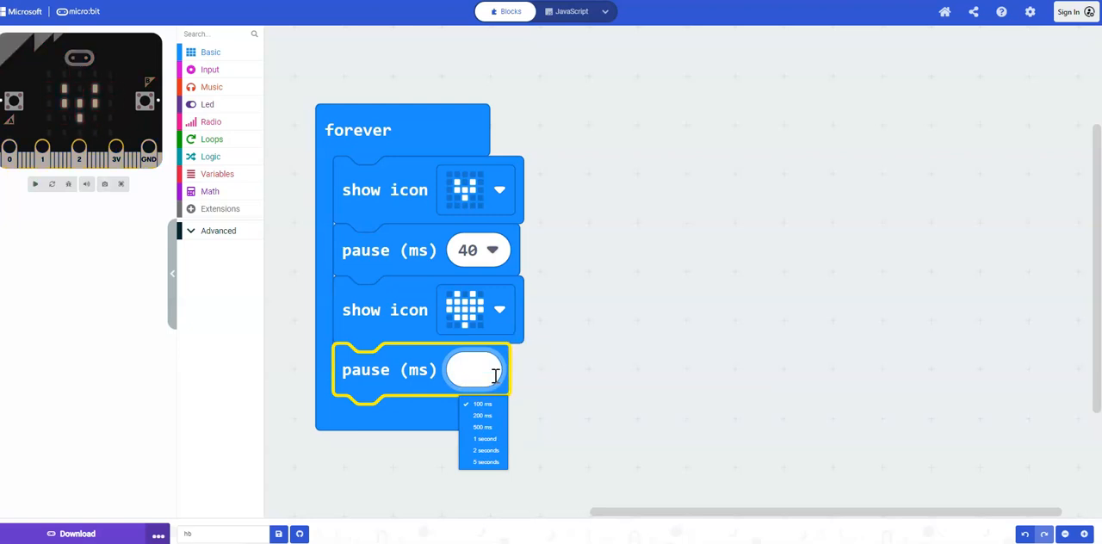
text(700)
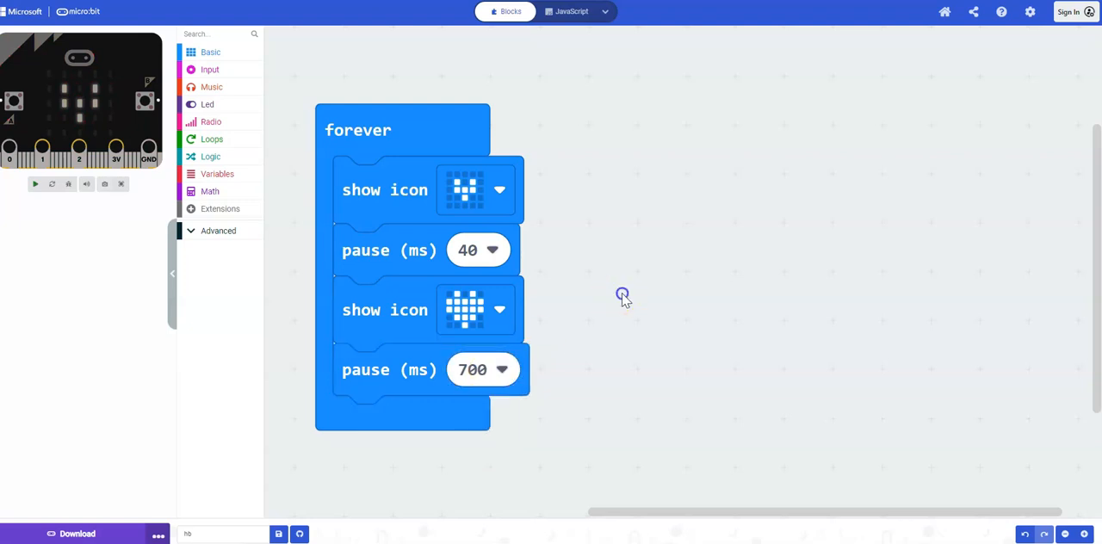
click(52, 184)
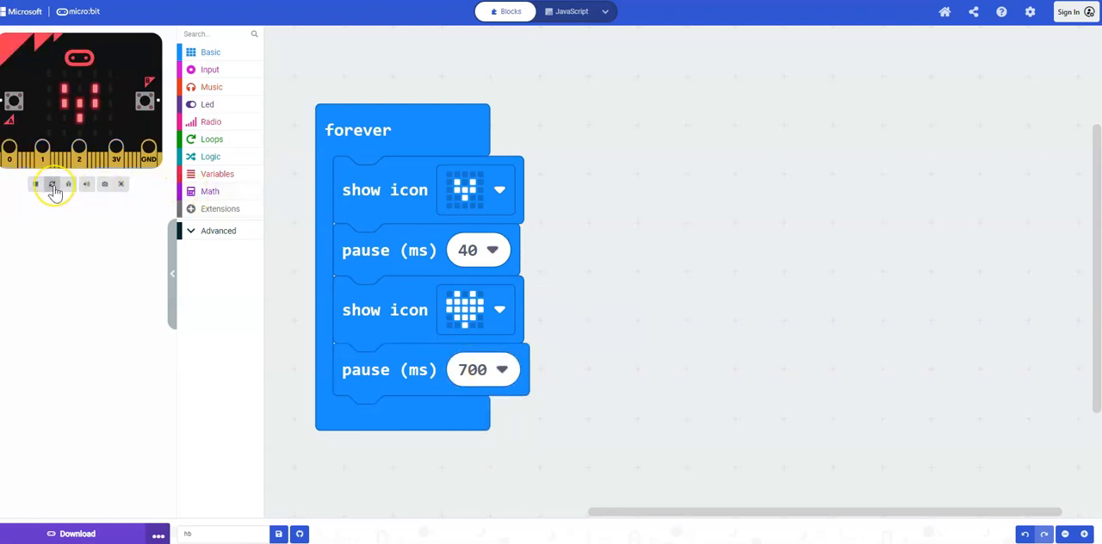
mouse_move(52, 184)
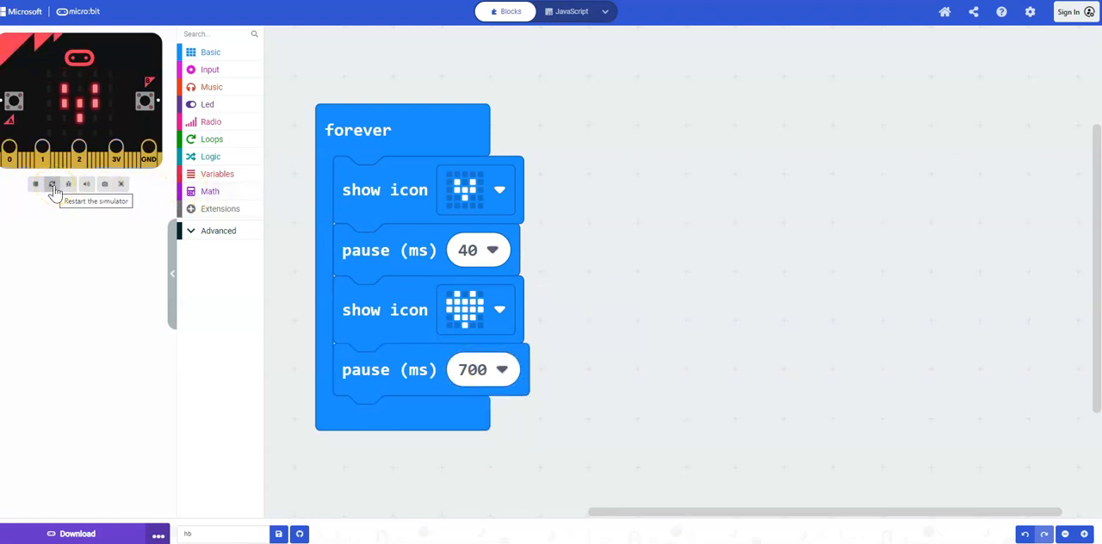